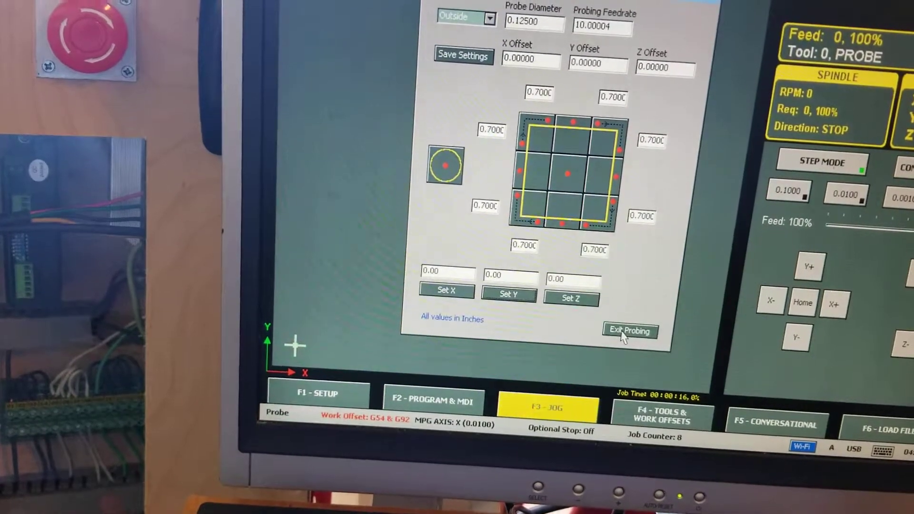
Exit the probing screen to return to the Program & MDI view.
left_click(629, 331)
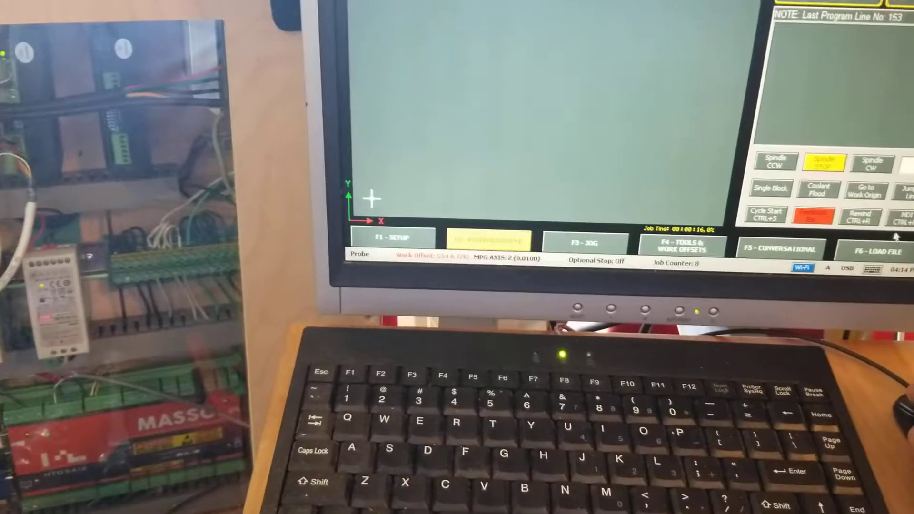
Open the MDI command entry window and type X0.
left_click(489, 240)
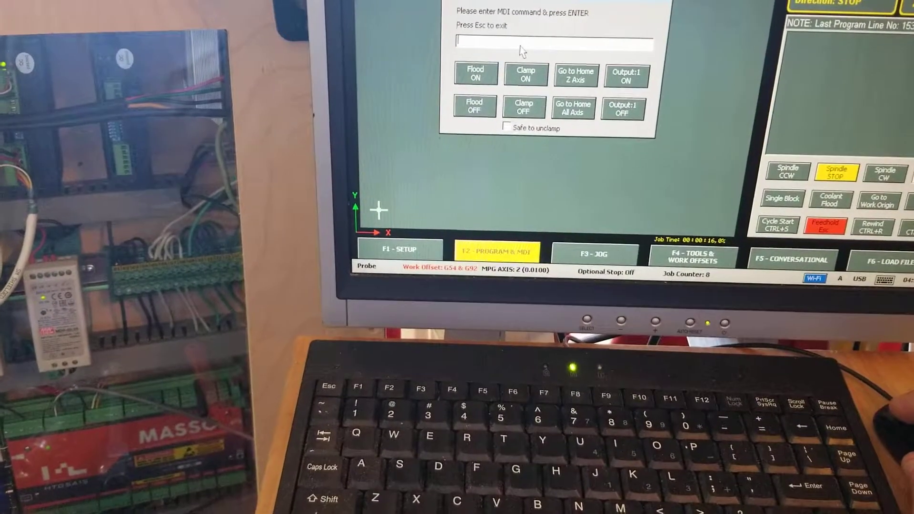
type("X0")
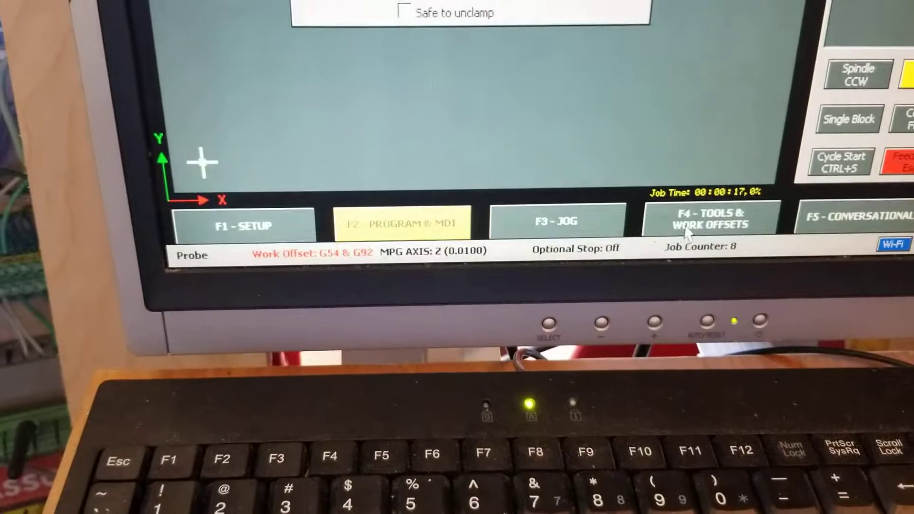
Save G54 work offset as X 2.20570, Y 4.76116, Z -8.35051 inches.
left_click(707, 221)
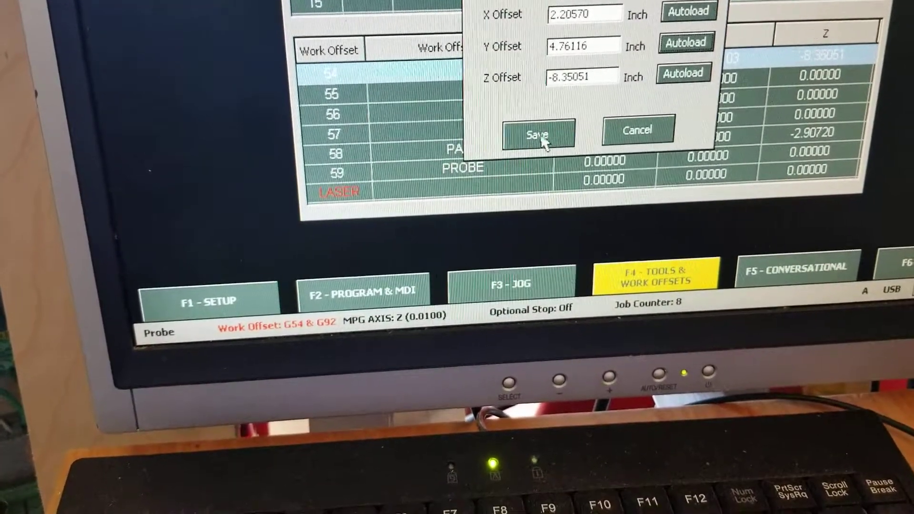
left_click(537, 134)
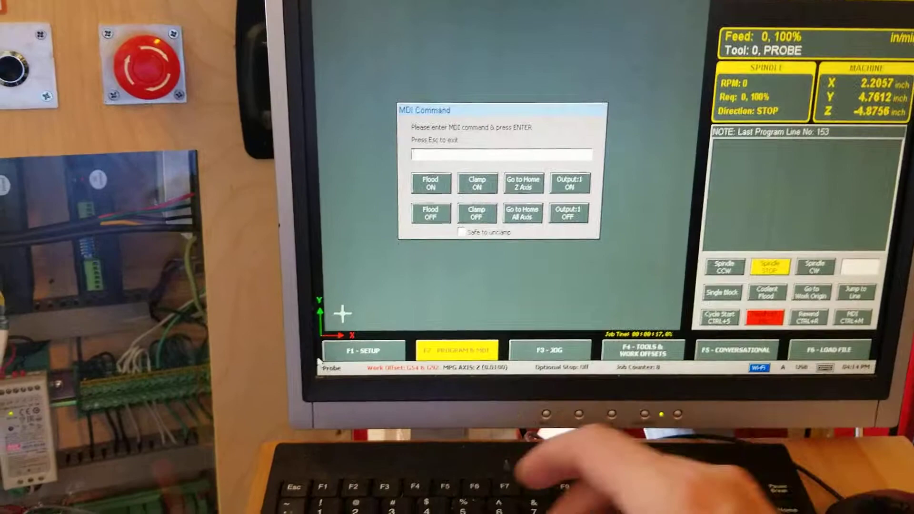
Type G92 into the MDI command field.
type("G92")
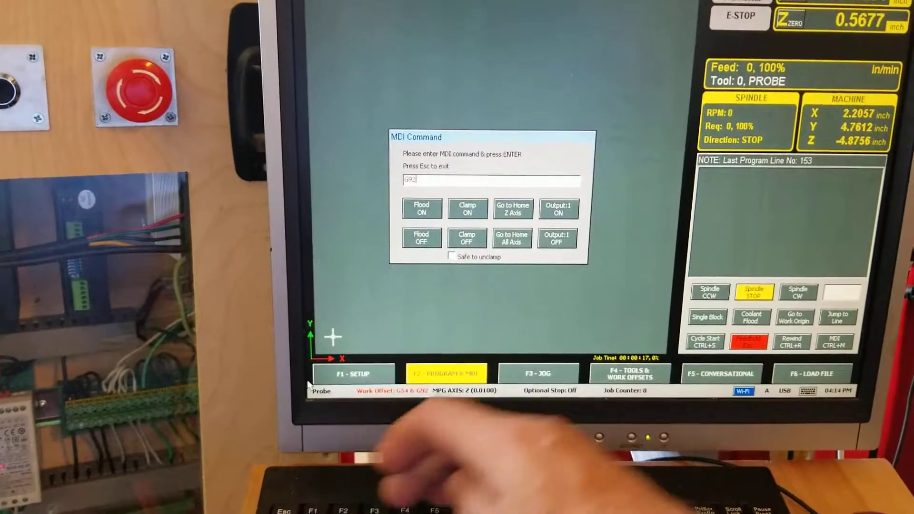